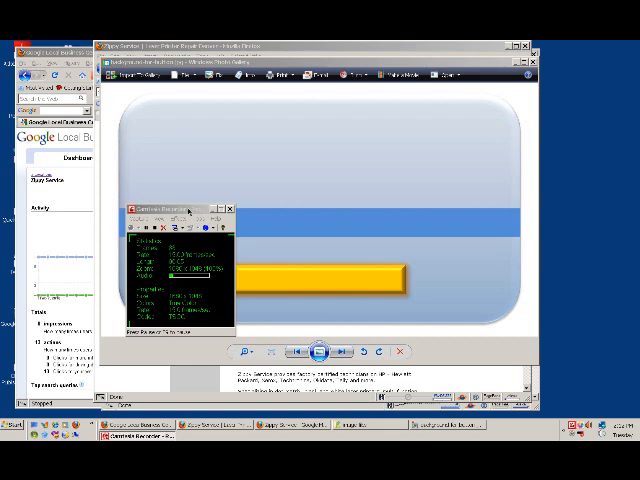
# Launch Paint.NET from the desktop to get a new blank white canvas.
pyautogui.moveTo(176, 208); pyautogui.dragTo(72, 192)
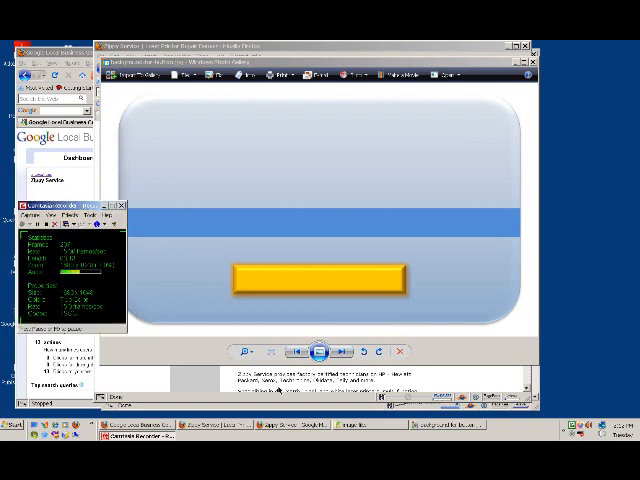
pyautogui.moveTo(368, 242)
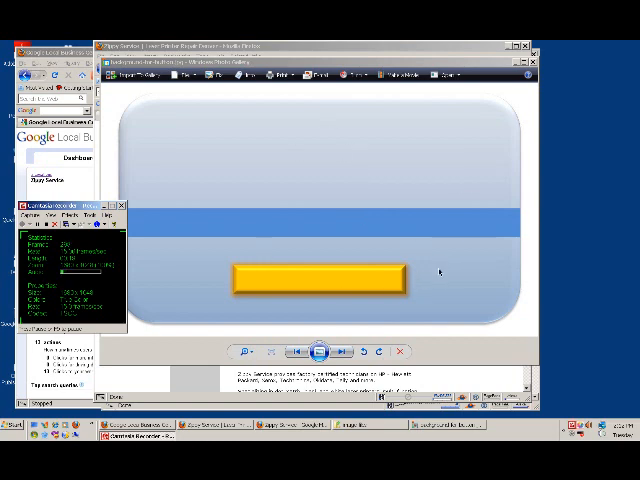
pyautogui.moveTo(296, 136)
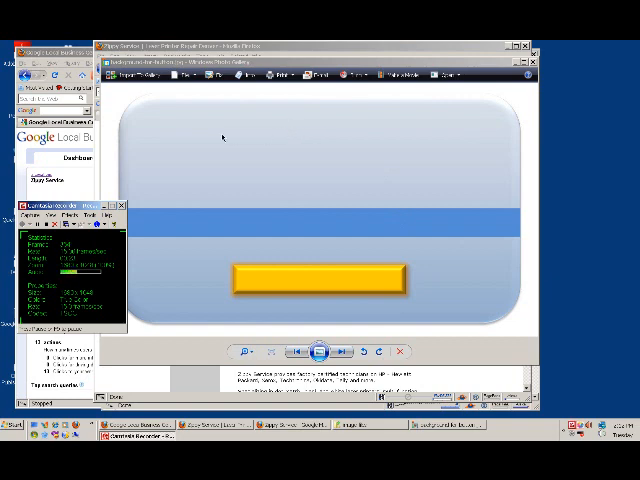
pyautogui.moveTo(316, 180)
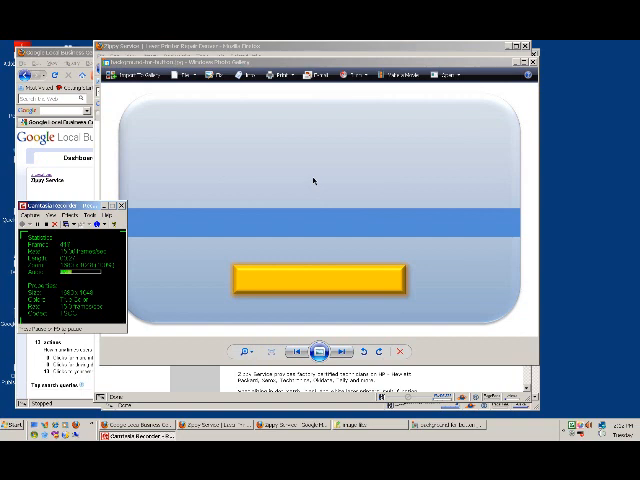
pyautogui.moveTo(340, 156)
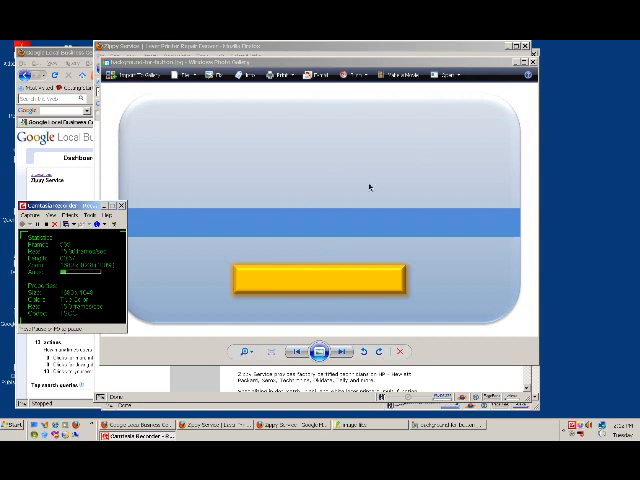
pyautogui.moveTo(186, 182)
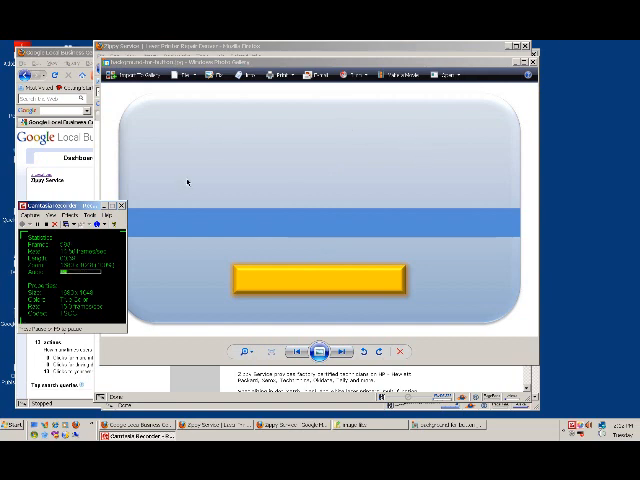
pyautogui.moveTo(420, 170)
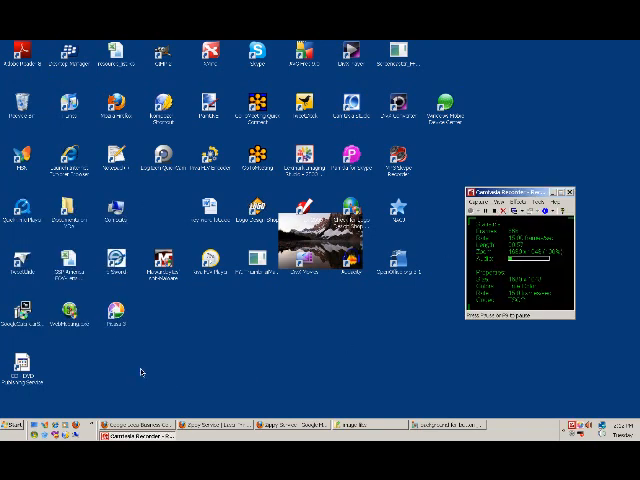
pyautogui.moveTo(284, 336)
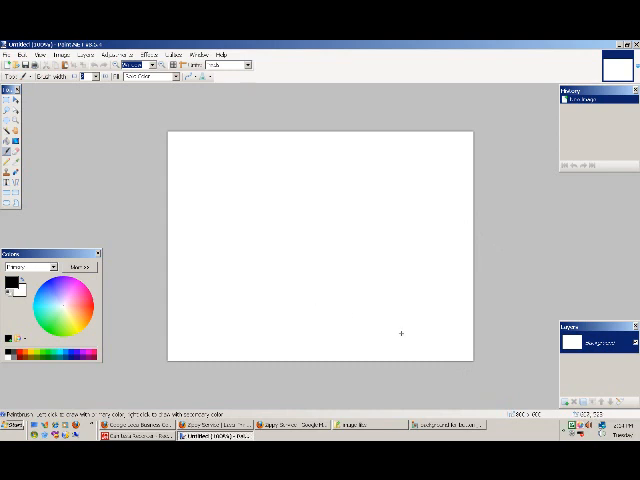
pyautogui.moveTo(392, 216)
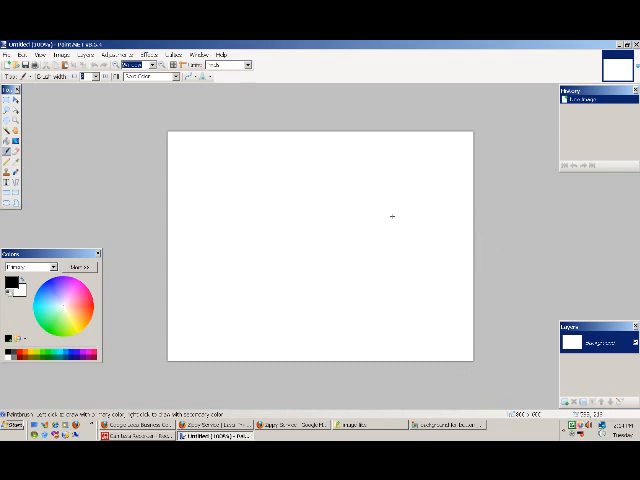
pyautogui.moveTo(312, 104)
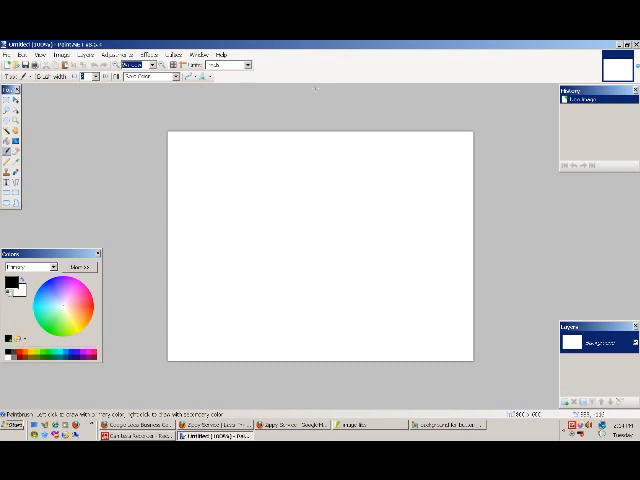
pyautogui.moveTo(100, 122)
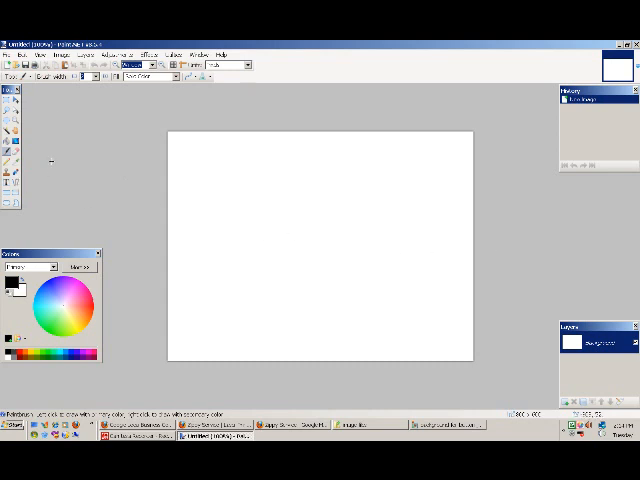
pyautogui.moveTo(232, 204)
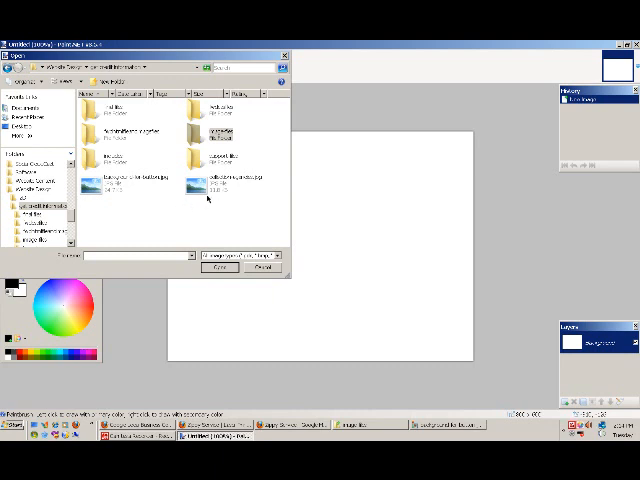
pyautogui.moveTo(184, 218)
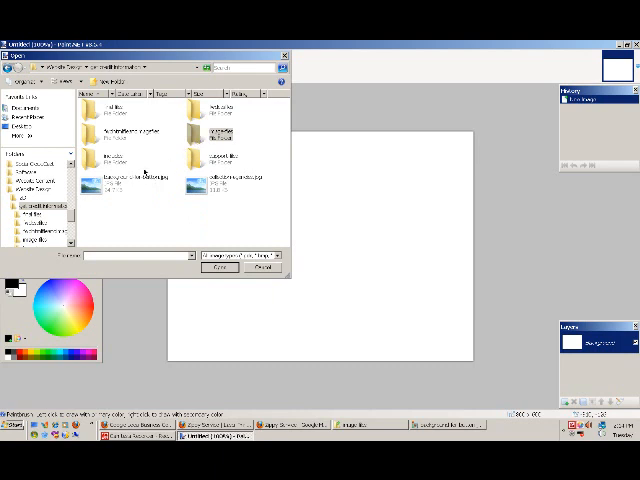
# Load the button template image with the blue stripe and empty yellow button.
pyautogui.click(120, 184)
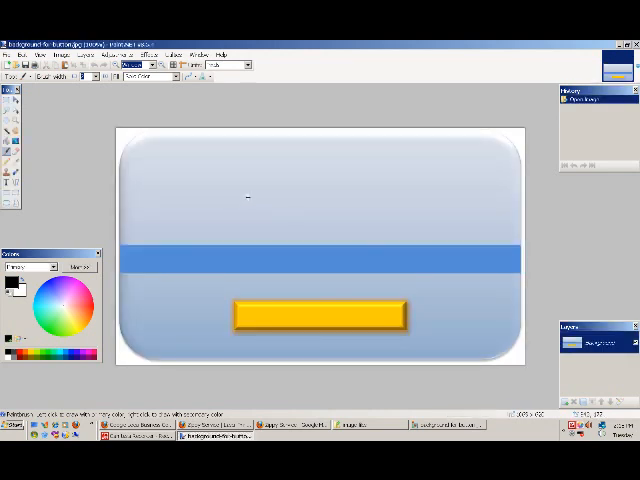
pyautogui.moveTo(304, 174)
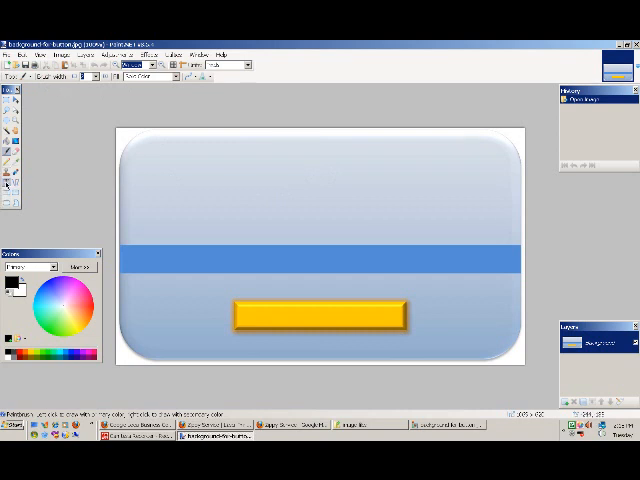
# Add the heading 'Put Text Here' in large black letters across the top of the panel.
pyautogui.click(8, 184)
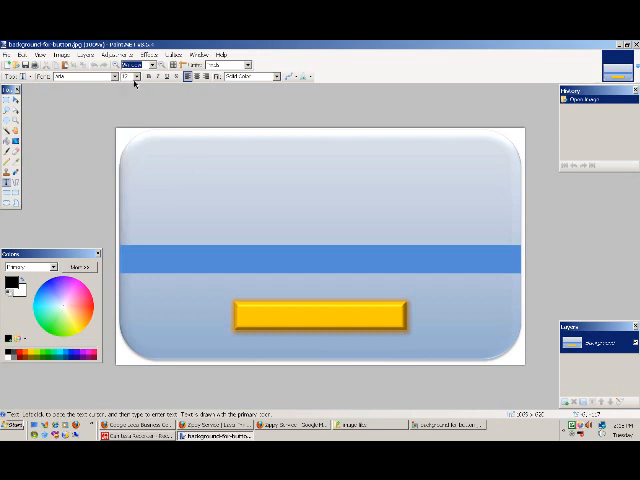
pyautogui.moveTo(174, 160)
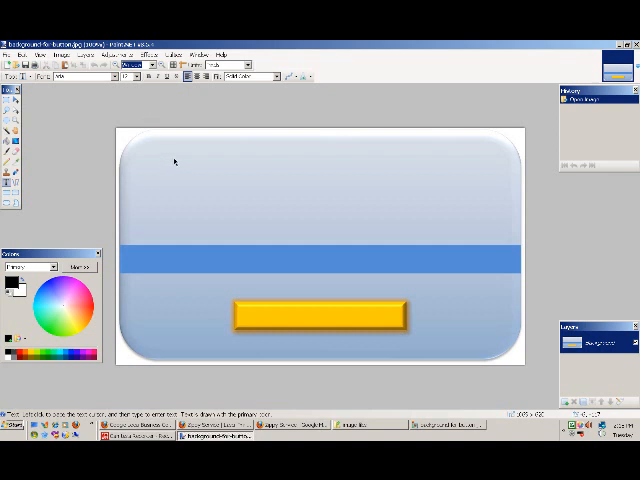
pyautogui.moveTo(188, 174)
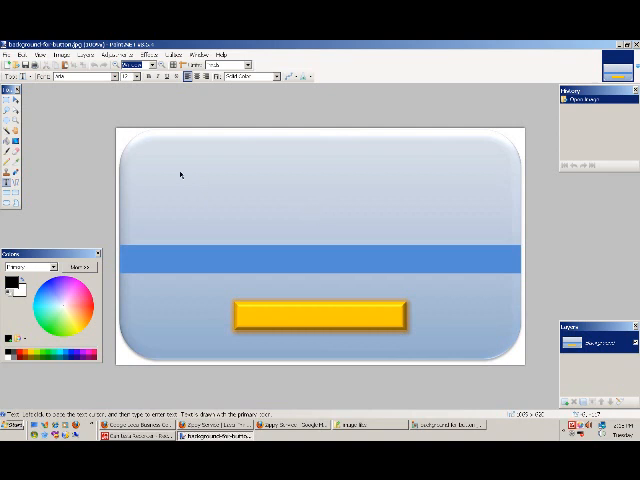
pyautogui.moveTo(146, 92)
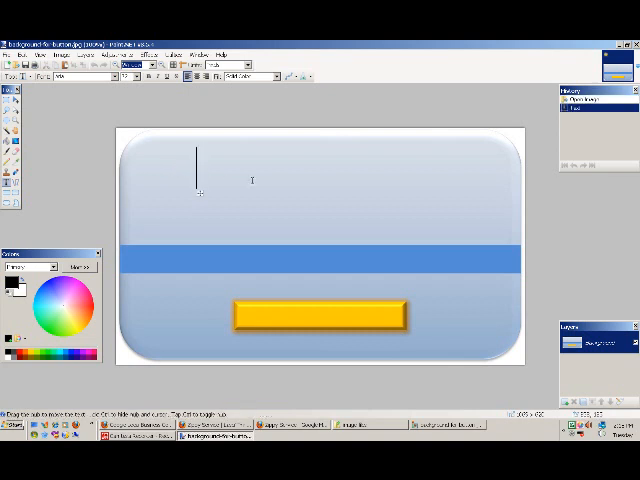
pyautogui.write('Put Te')
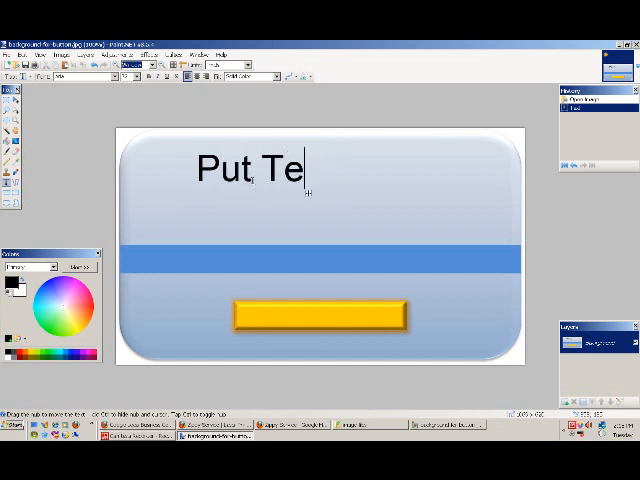
pyautogui.write('xt Here')
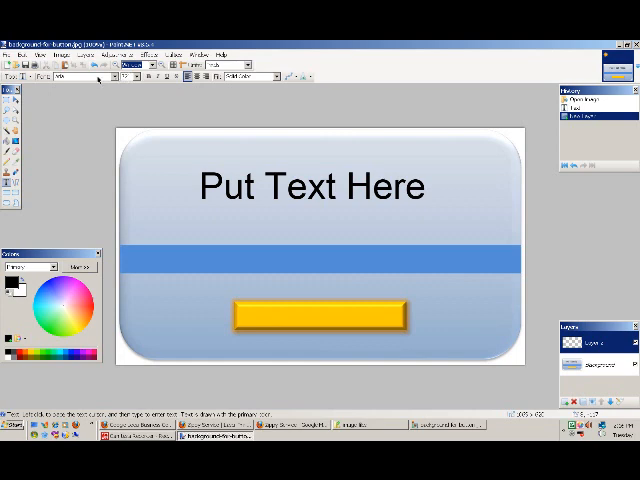
# Label the yellow button 'CLICK HERE' in bold black capitals.
pyautogui.click(130, 76)
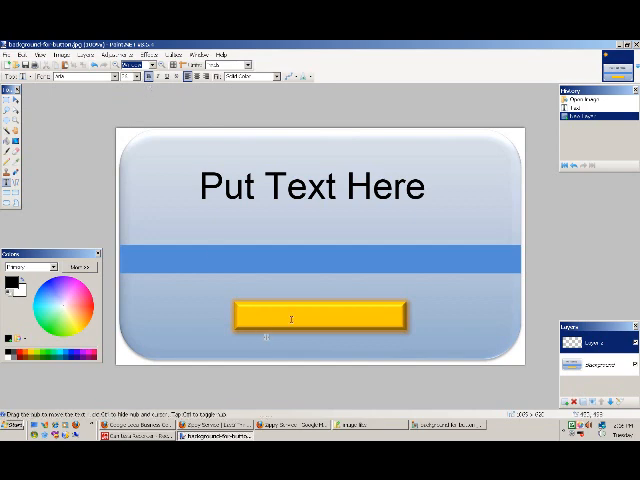
pyautogui.write('GF')
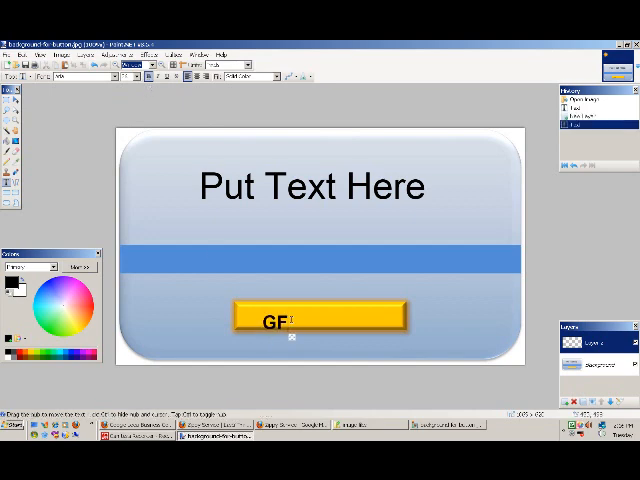
pyautogui.write('CLI')
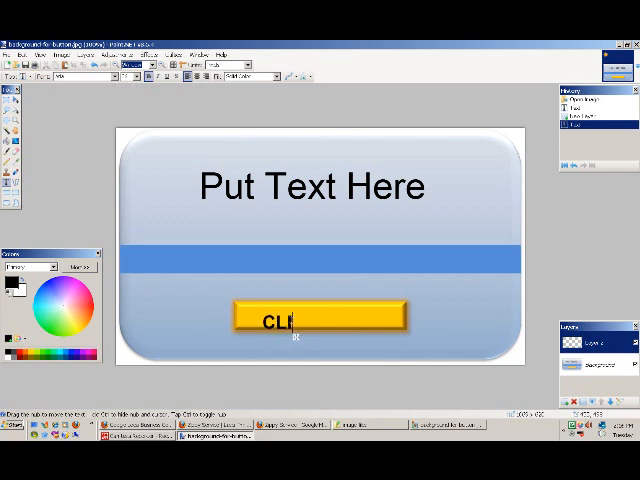
pyautogui.write('CK HERE')
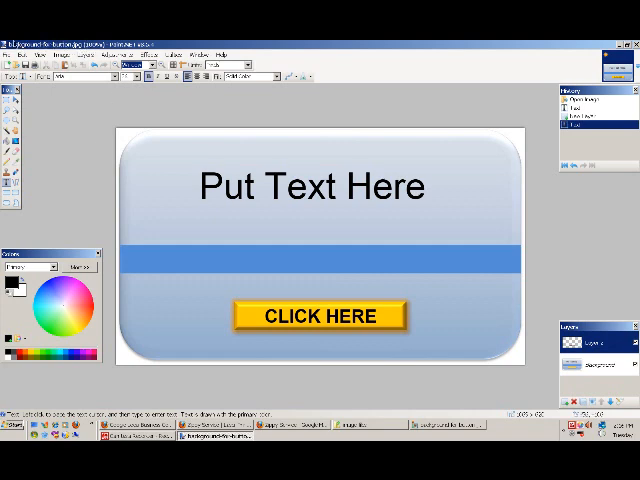
# Save the finished button graphic as a JPEG file, accepting the quality settings and flattening.
pyautogui.click(12, 44)
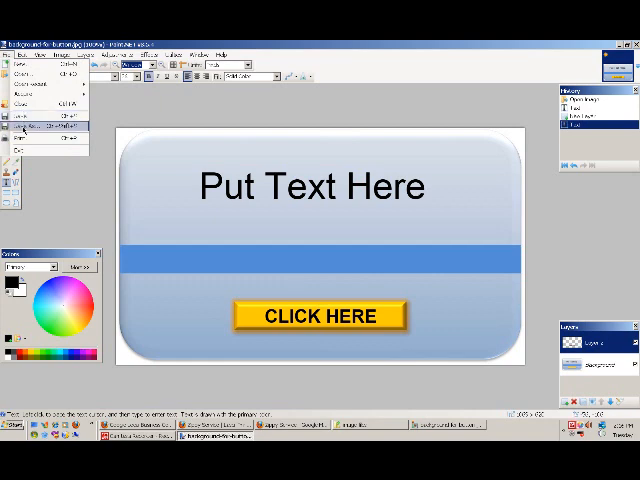
pyautogui.click(32, 128)
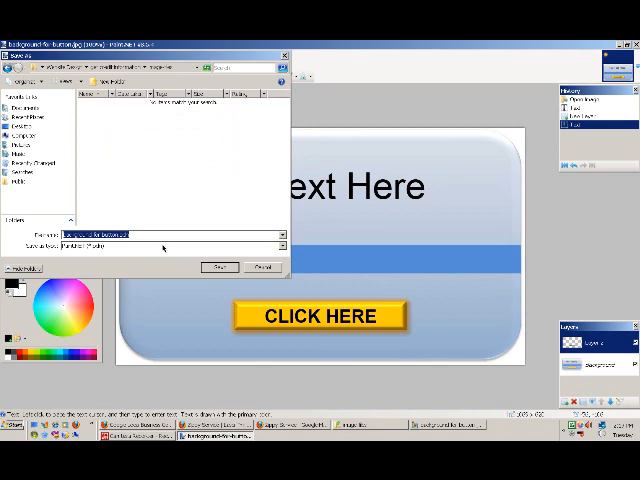
pyautogui.click(280, 246)
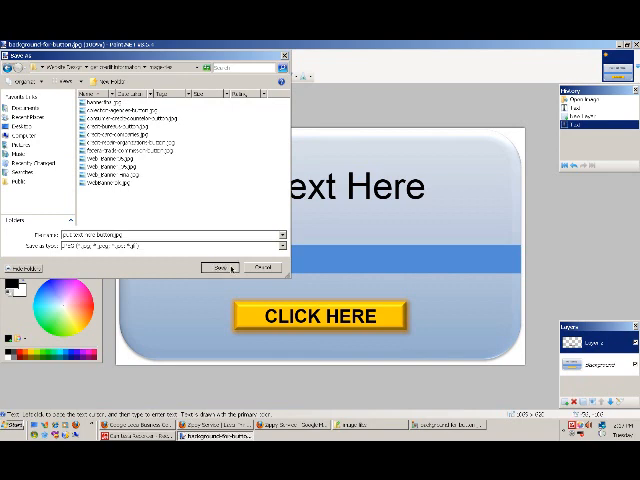
pyautogui.click(224, 268)
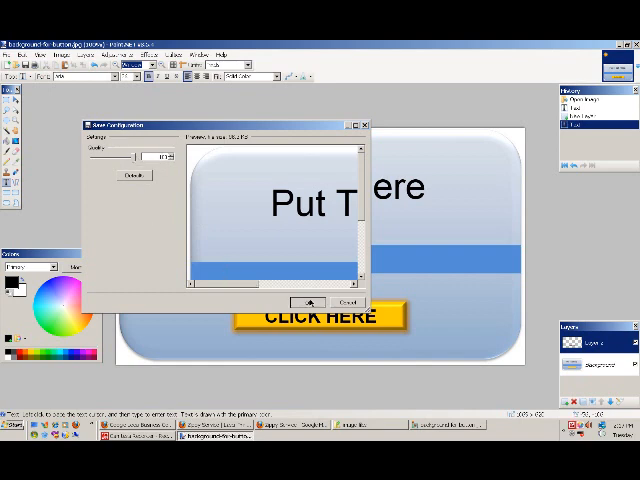
pyautogui.click(304, 302)
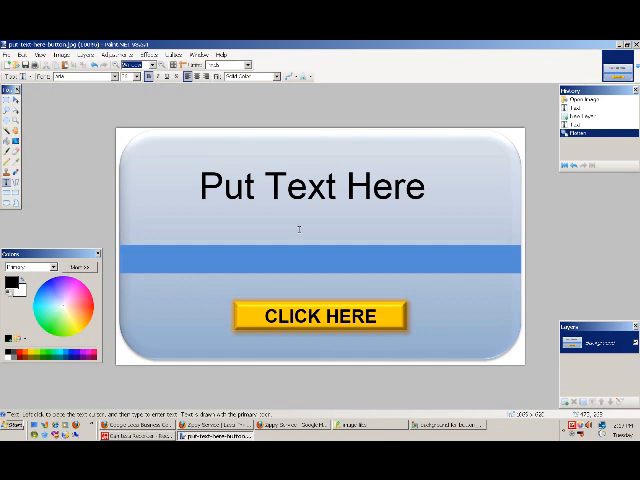
pyautogui.moveTo(254, 110)
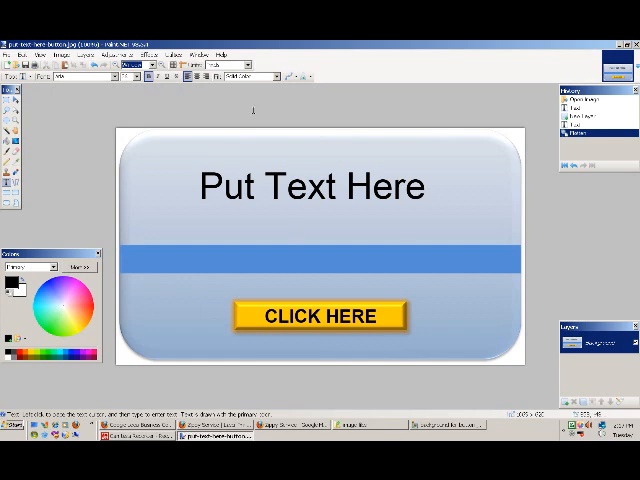
pyautogui.moveTo(384, 276)
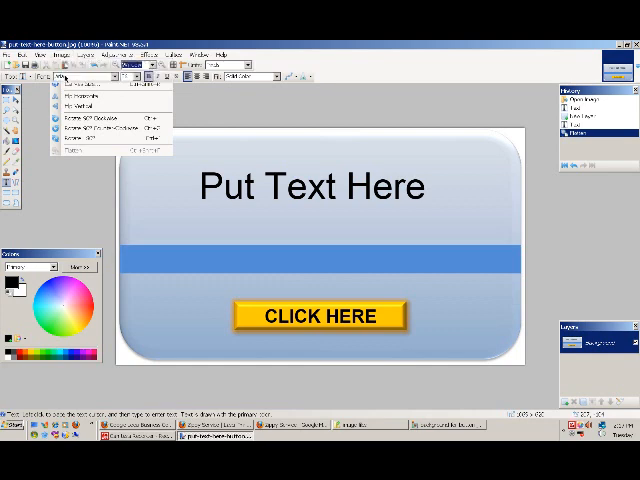
# Resize the whole graphic to 250 by 145 pixels.
pyautogui.click(76, 130)
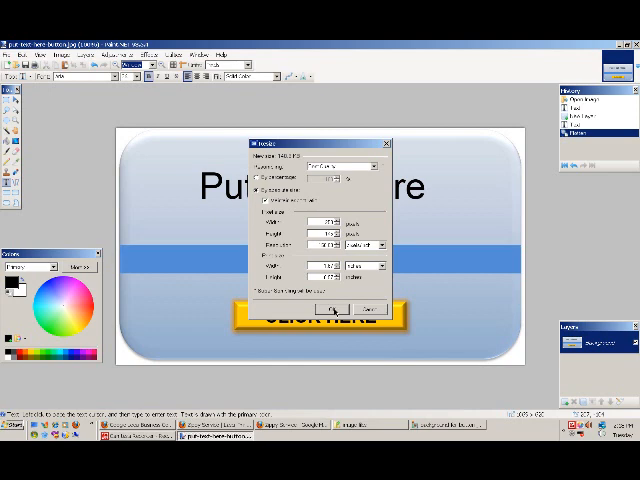
pyautogui.click(340, 308)
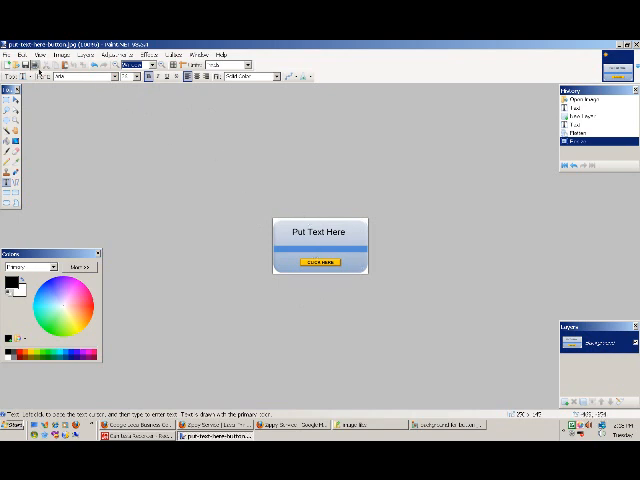
pyautogui.moveTo(124, 190)
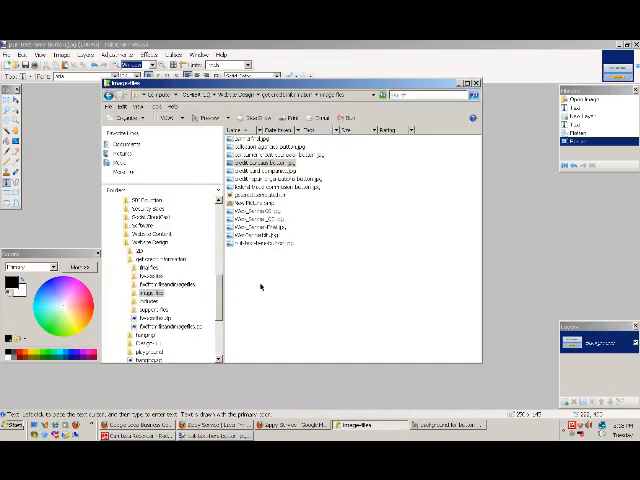
# View the saved JPEG button in Windows Picture and Fax Viewer.
pyautogui.click(270, 242)
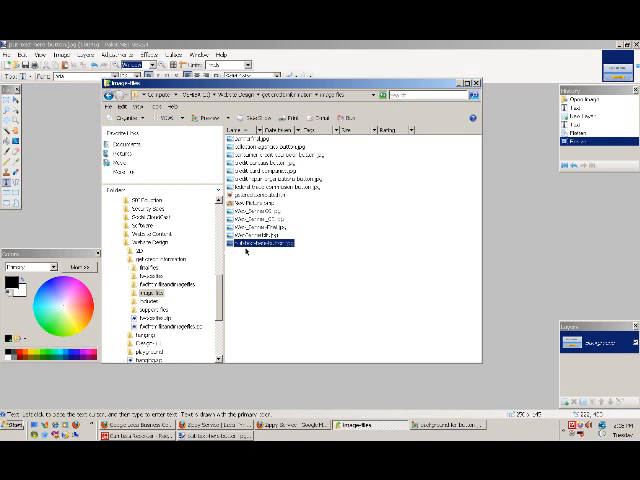
pyautogui.doubleClick(270, 240)
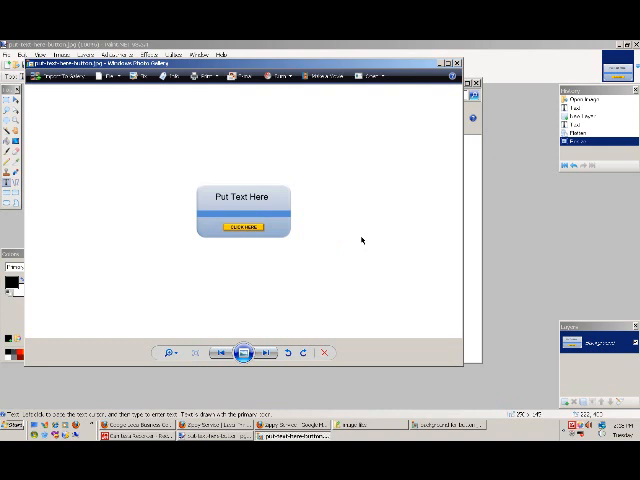
pyautogui.moveTo(436, 152)
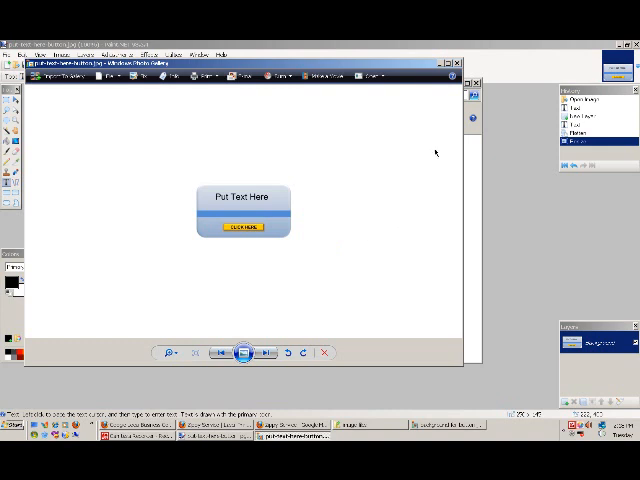